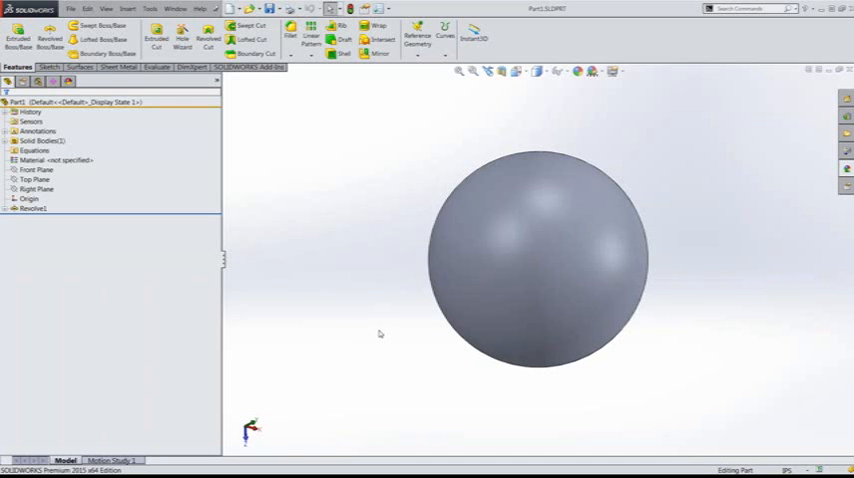
{"action": "mouse_move", "coordinate": [424, 315]}
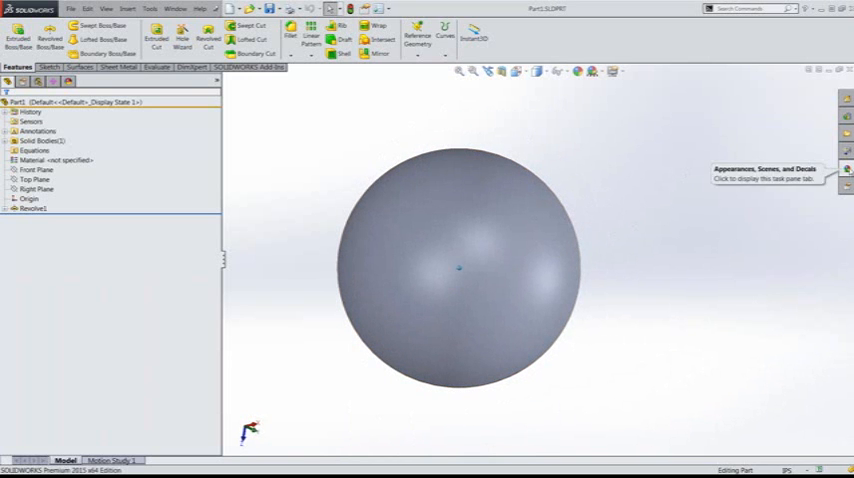
Apply the white swatch from Appearances > Painted to the grey sphere.
{"action": "left_click", "coordinate": [844, 174]}
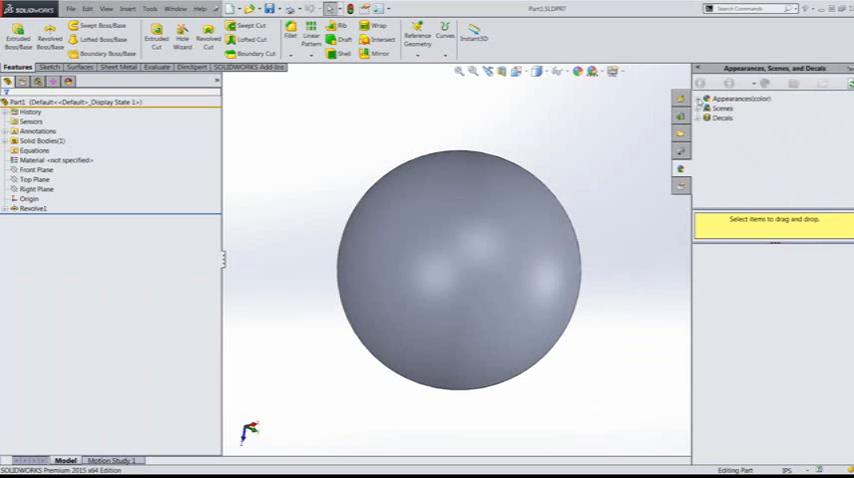
{"action": "left_click", "coordinate": [733, 99]}
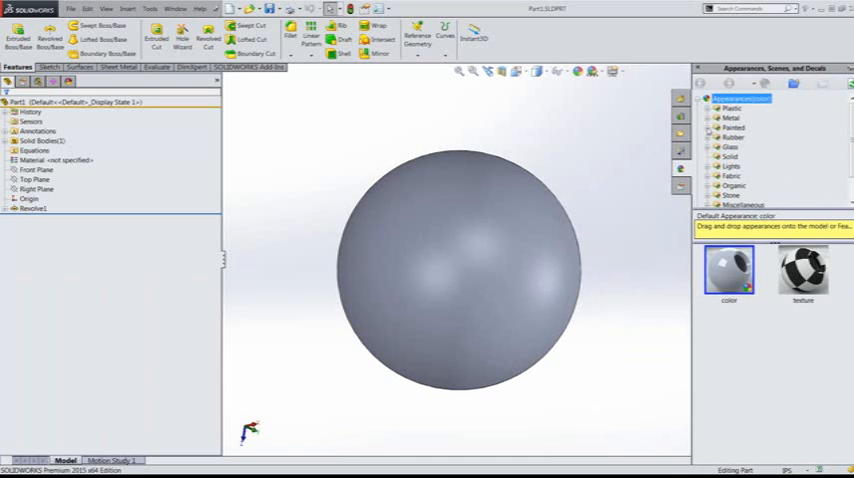
{"action": "left_click", "coordinate": [702, 126]}
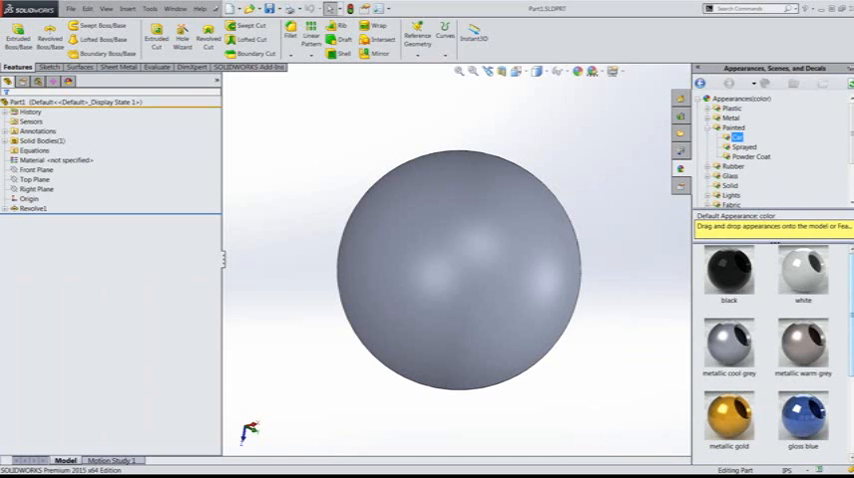
{"action": "scroll", "scroll_direction": "down", "scroll_amount": 3}
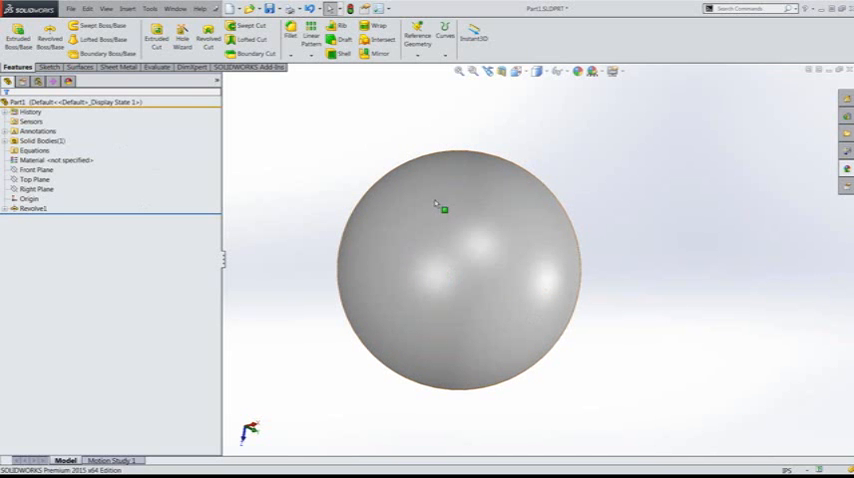
Edit the sphere's appearance and recolour it light green (RGB 128, 255, 128).
{"action": "right_click", "coordinate": [443, 209]}
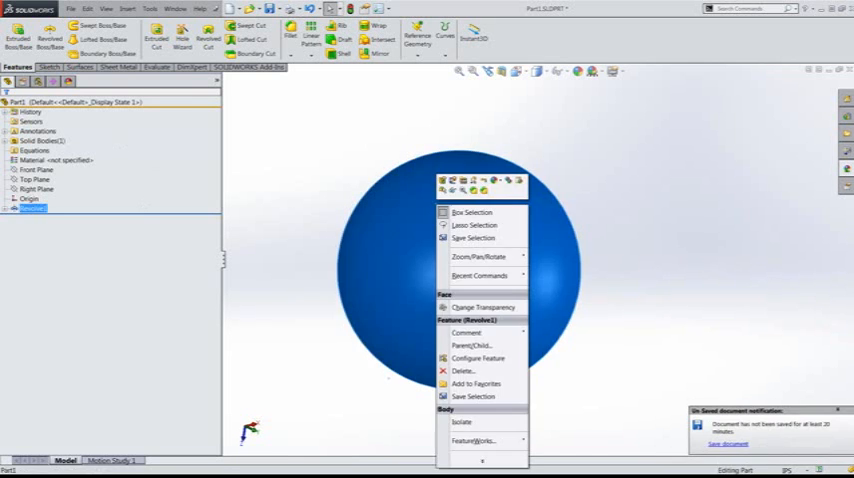
{"action": "mouse_move", "coordinate": [497, 190]}
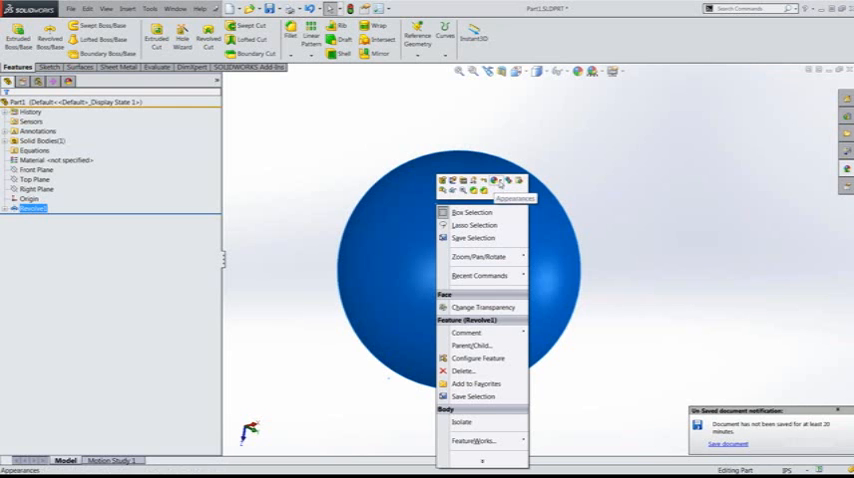
{"action": "left_click", "coordinate": [497, 188]}
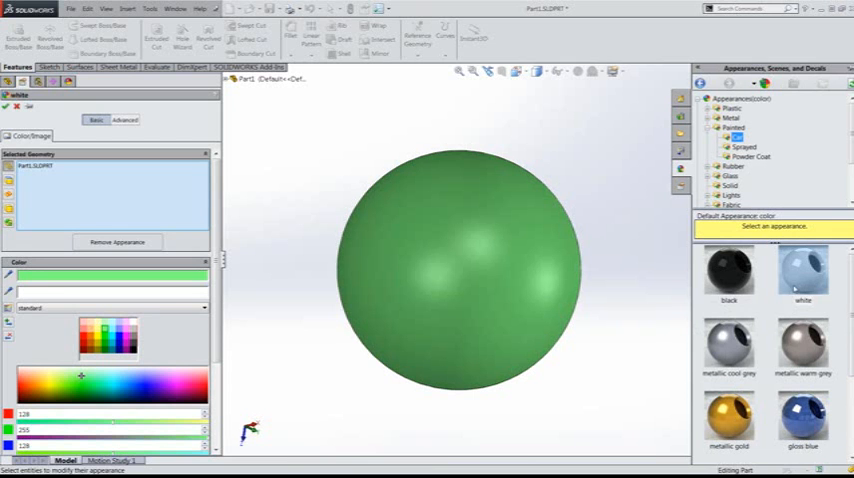
{"action": "mouse_move", "coordinate": [803, 270]}
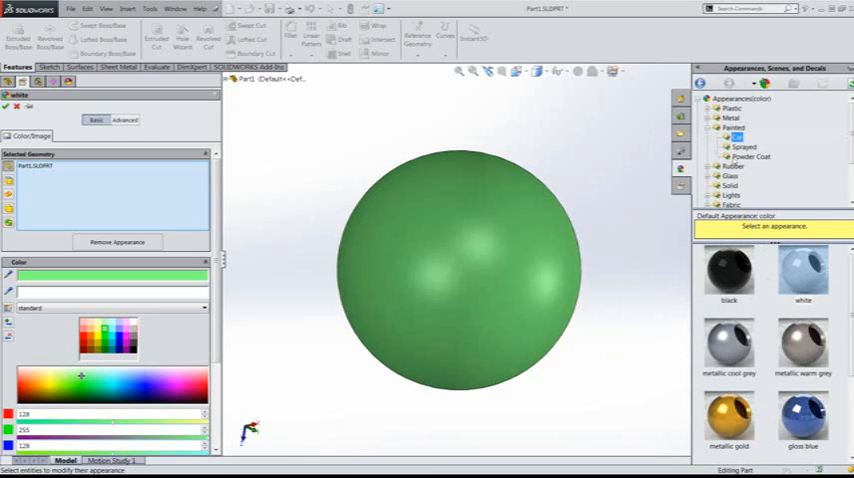
{"action": "mouse_move", "coordinate": [767, 320]}
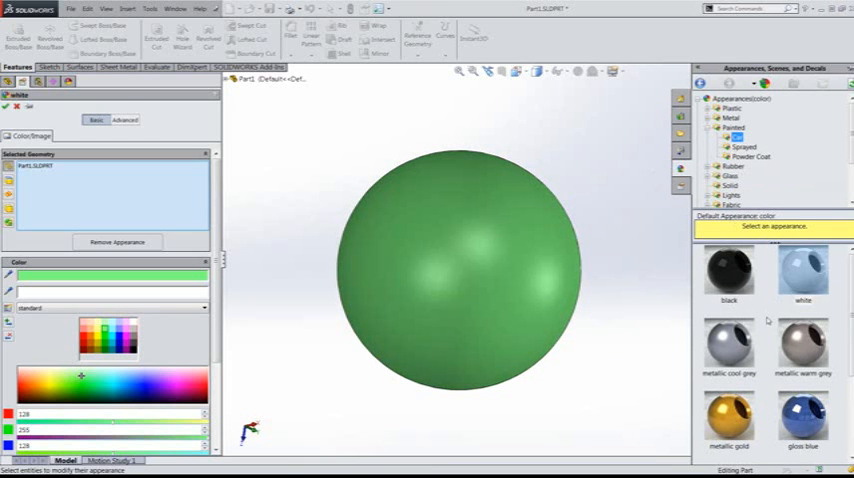
{"action": "mouse_move", "coordinate": [453, 278]}
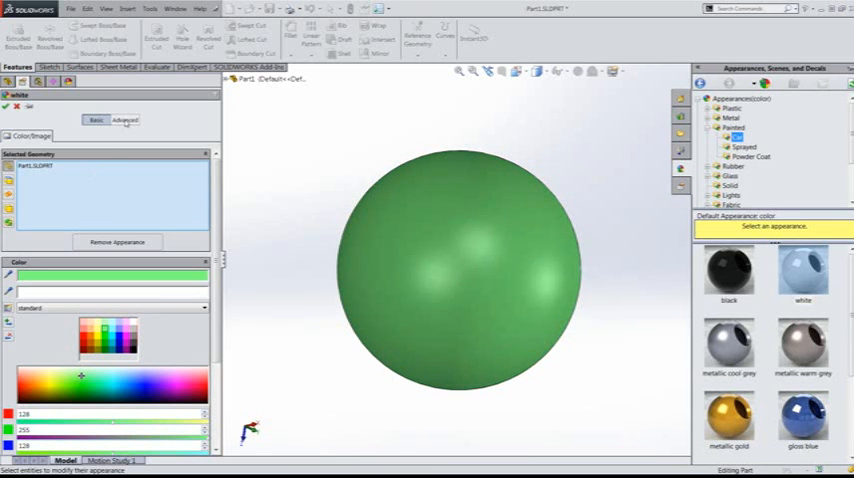
Save the appearance as green.p2m in Custom Appearances and make that folder visible.
{"action": "left_click", "coordinate": [124, 120]}
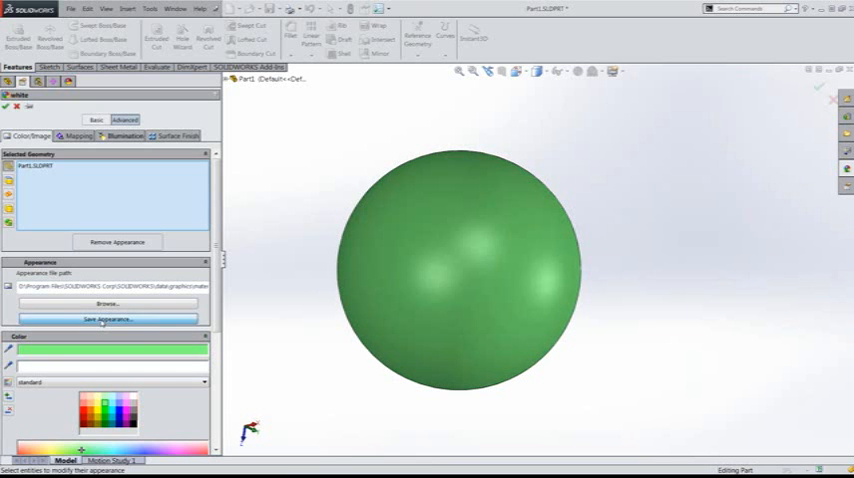
{"action": "left_click", "coordinate": [107, 318]}
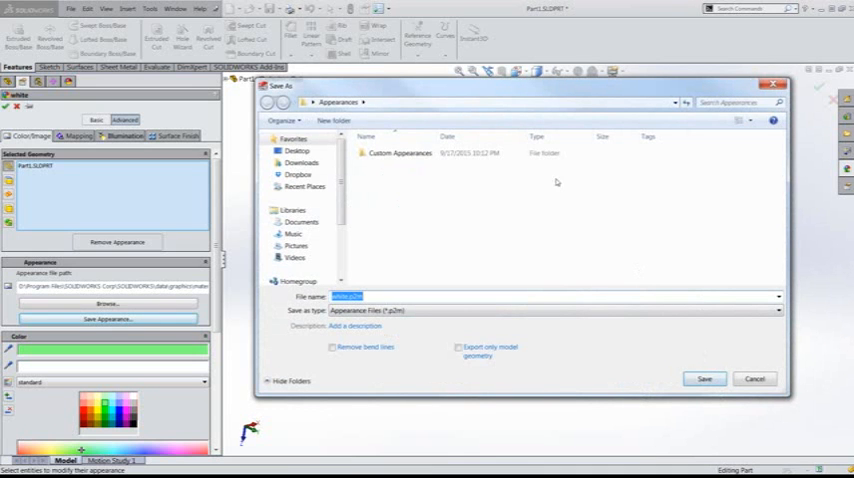
{"action": "mouse_move", "coordinate": [529, 222]}
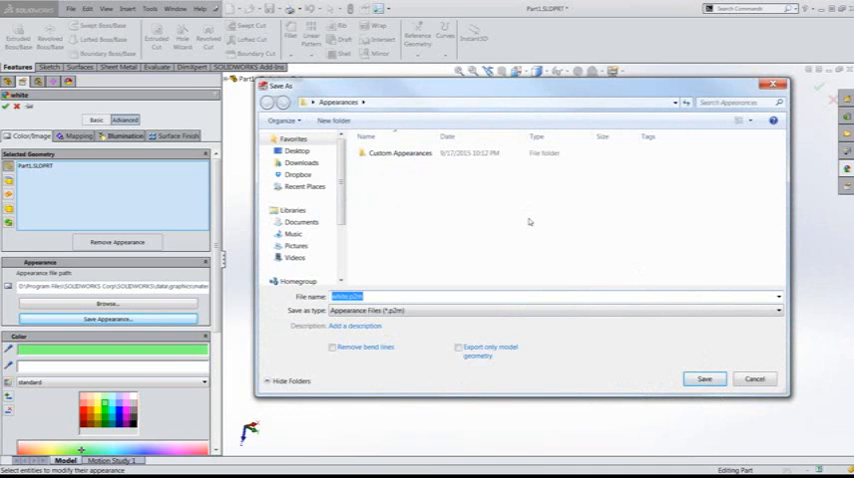
{"action": "mouse_move", "coordinate": [529, 220]}
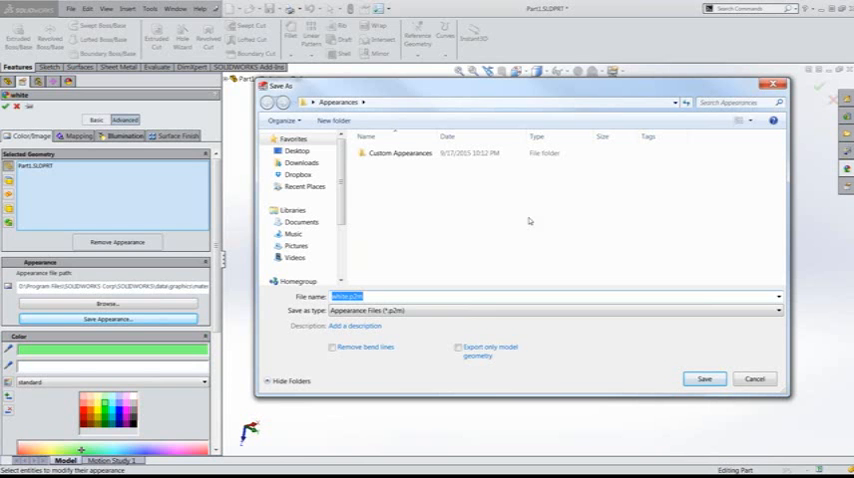
{"action": "mouse_move", "coordinate": [460, 225]}
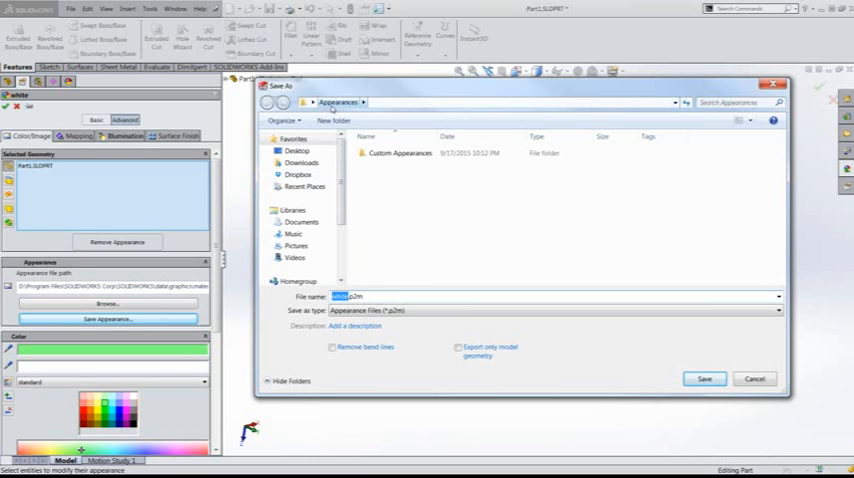
{"action": "left_click", "coordinate": [398, 152]}
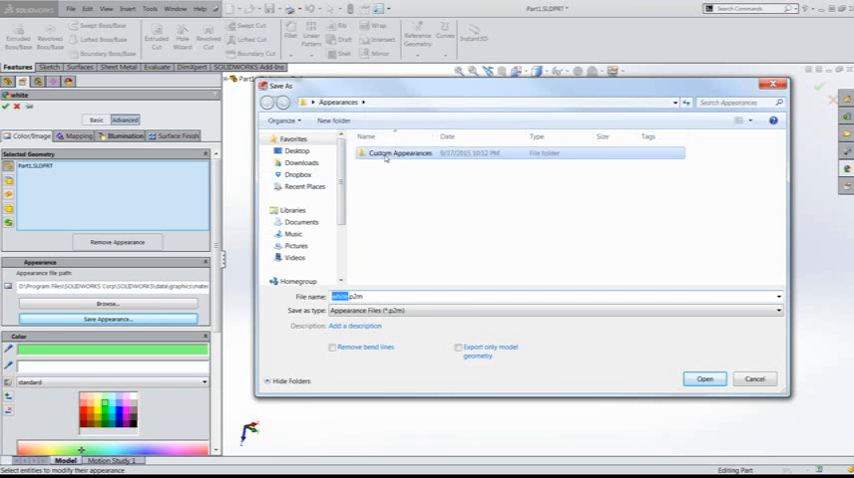
{"action": "double_click", "coordinate": [401, 152]}
{"action": "type", "text": "green"}
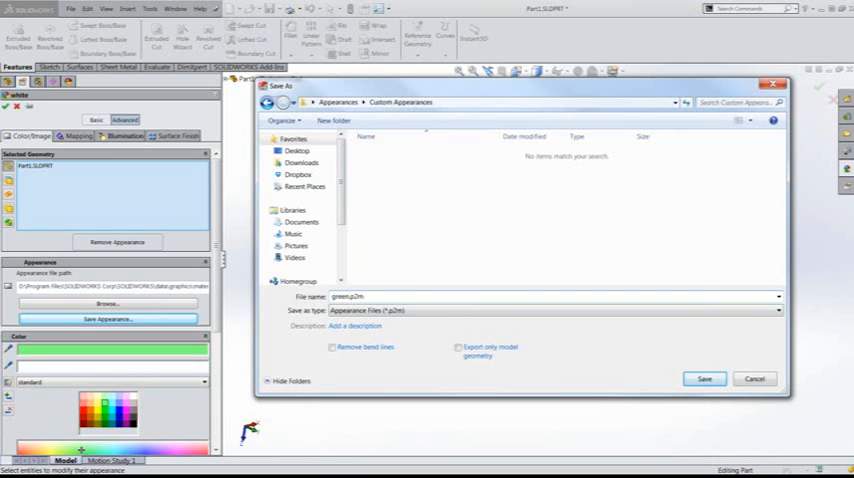
{"action": "left_click", "coordinate": [702, 377]}
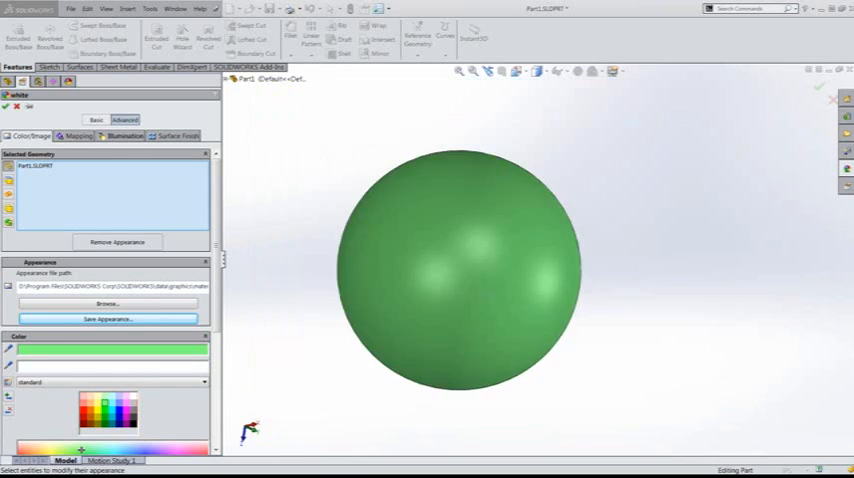
{"action": "left_click", "coordinate": [108, 318]}
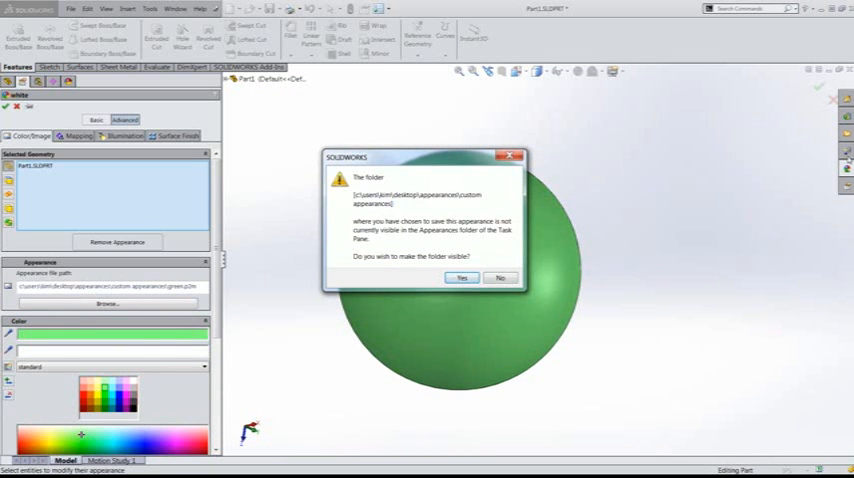
{"action": "mouse_move", "coordinate": [826, 183]}
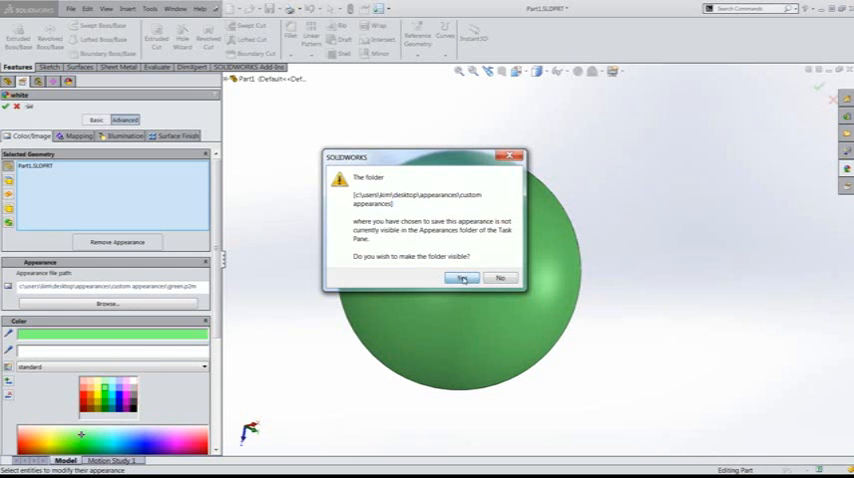
{"action": "left_click", "coordinate": [463, 278]}
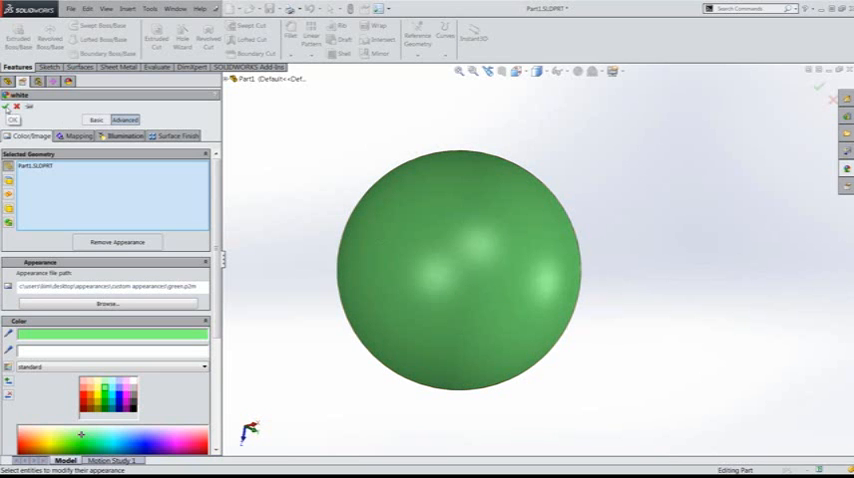
Accept the green appearance edits, closing the appearance editor.
{"action": "left_click", "coordinate": [13, 120]}
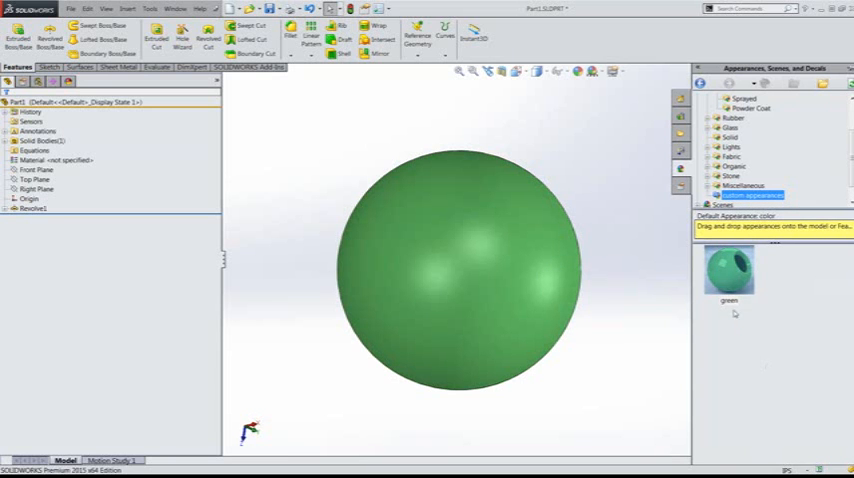
{"action": "mouse_move", "coordinate": [748, 364]}
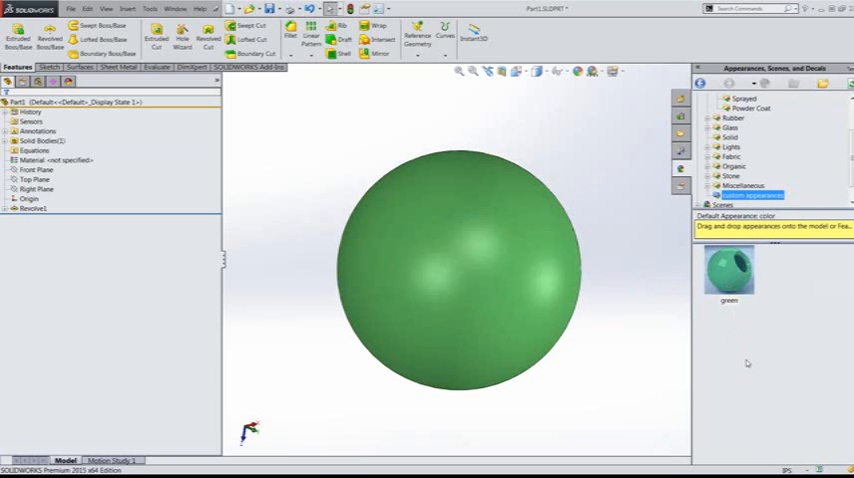
{"action": "mouse_move", "coordinate": [761, 369]}
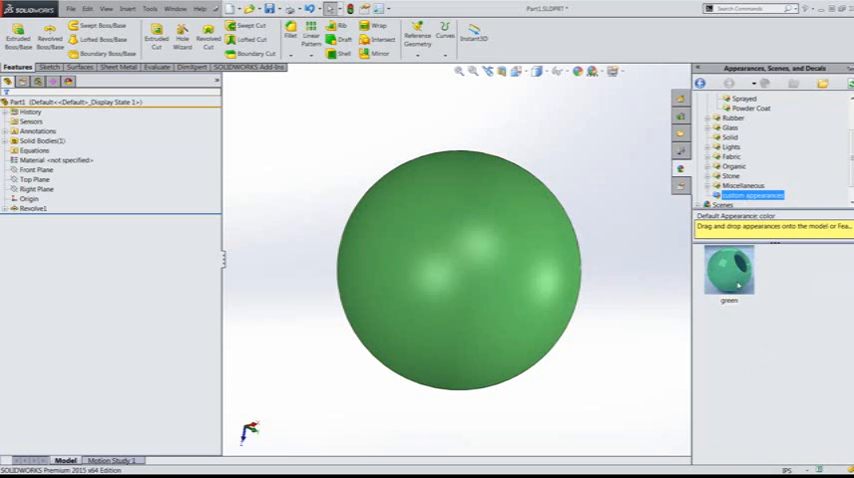
{"action": "mouse_move", "coordinate": [735, 270]}
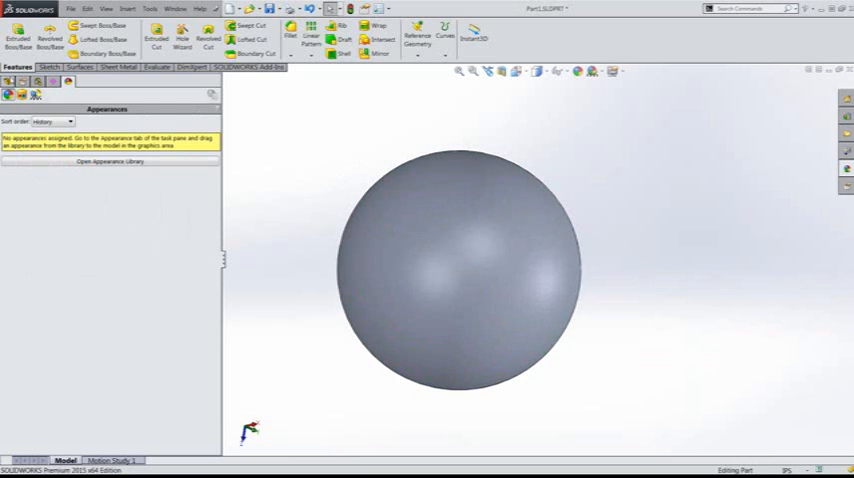
Apply the brown burlap swatch from Fabric > Cloth to the sphere.
{"action": "left_click", "coordinate": [8, 81]}
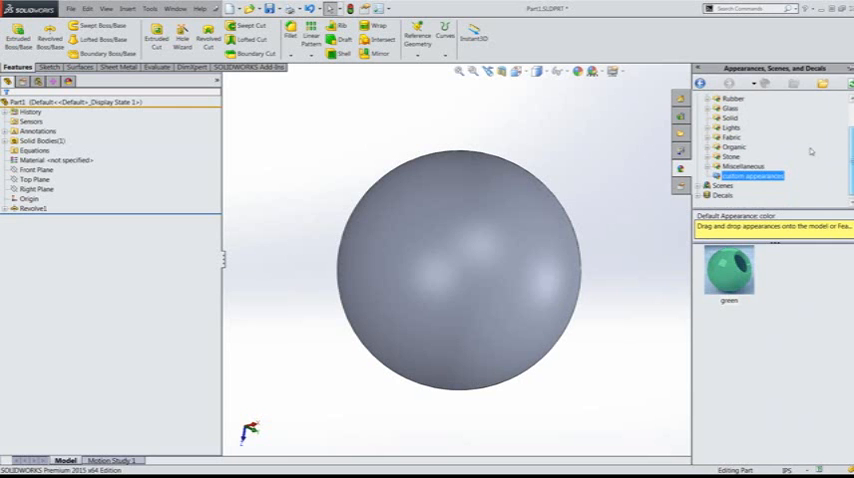
{"action": "left_click", "coordinate": [714, 137]}
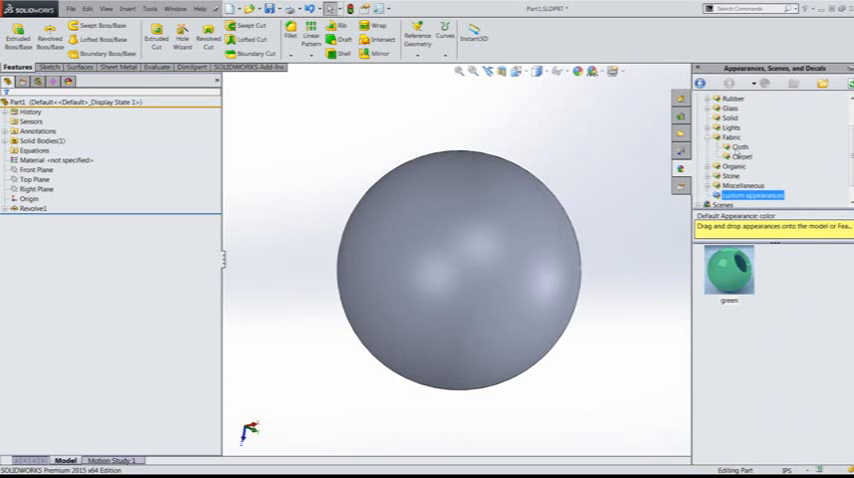
{"action": "left_click", "coordinate": [742, 142]}
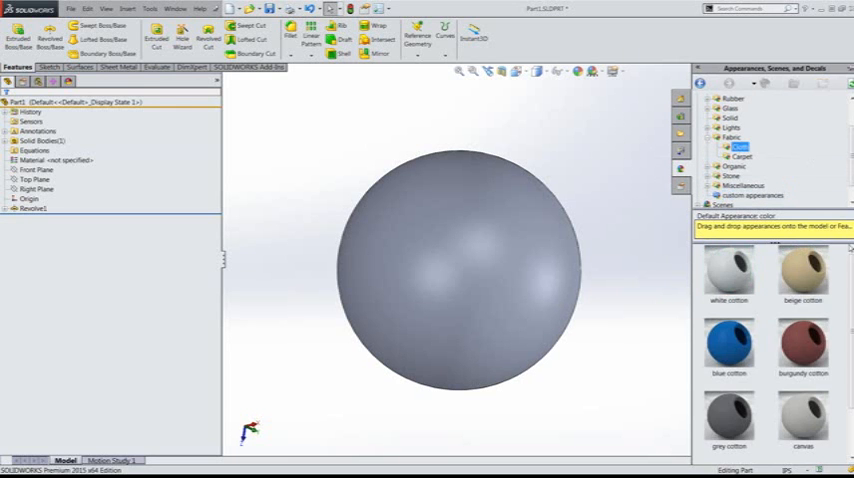
{"action": "scroll", "scroll_direction": "down", "scroll_amount": 3}
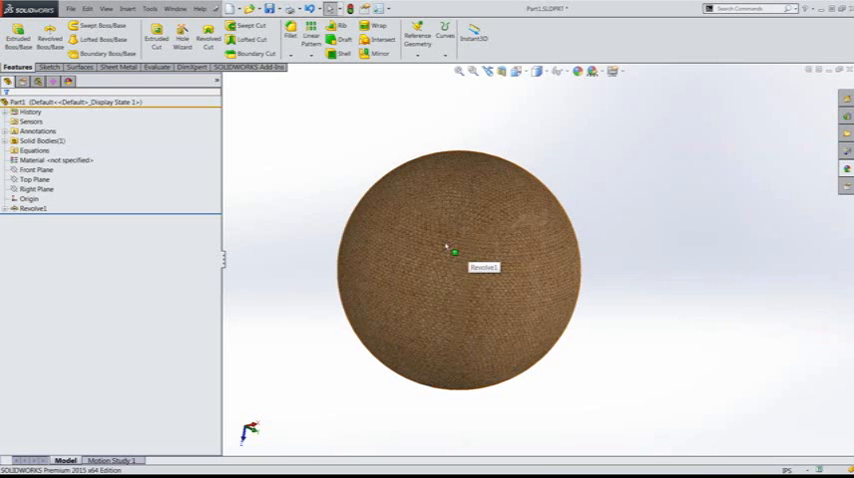
Edit the part's burlap appearance and browse for a replacement texture image.
{"action": "right_click", "coordinate": [452, 249]}
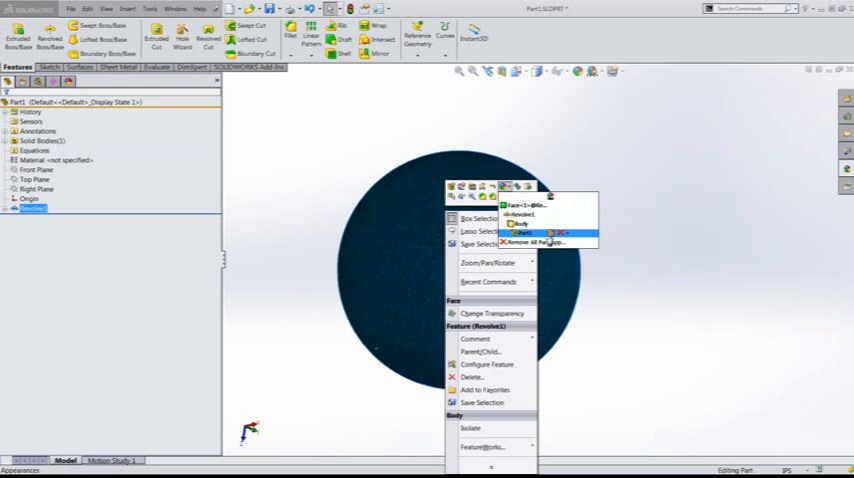
{"action": "left_click", "coordinate": [543, 233]}
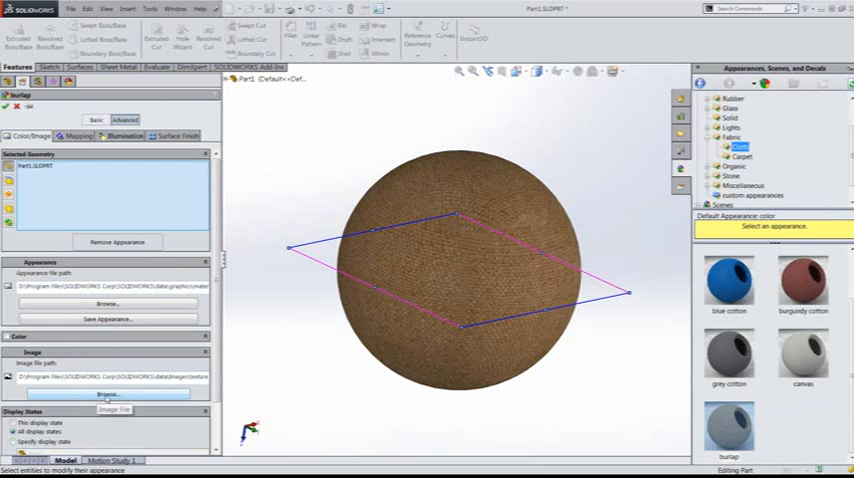
{"action": "left_click", "coordinate": [100, 395]}
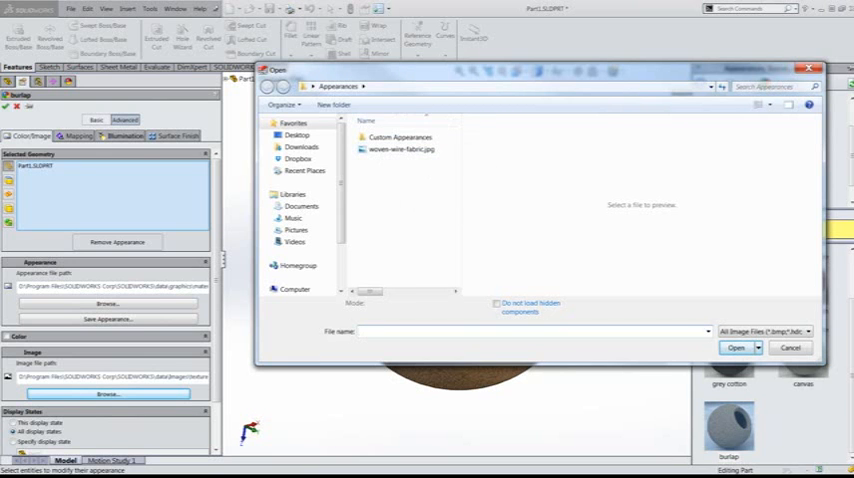
{"action": "mouse_move", "coordinate": [400, 150]}
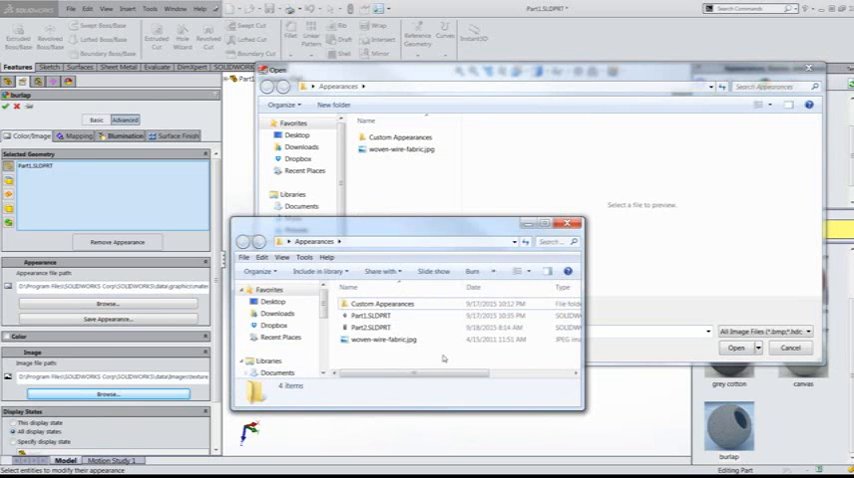
Load woven-wire-fabric.jpg as the appearance image, giving the sphere a grey woven mesh.
{"action": "left_click", "coordinate": [383, 339]}
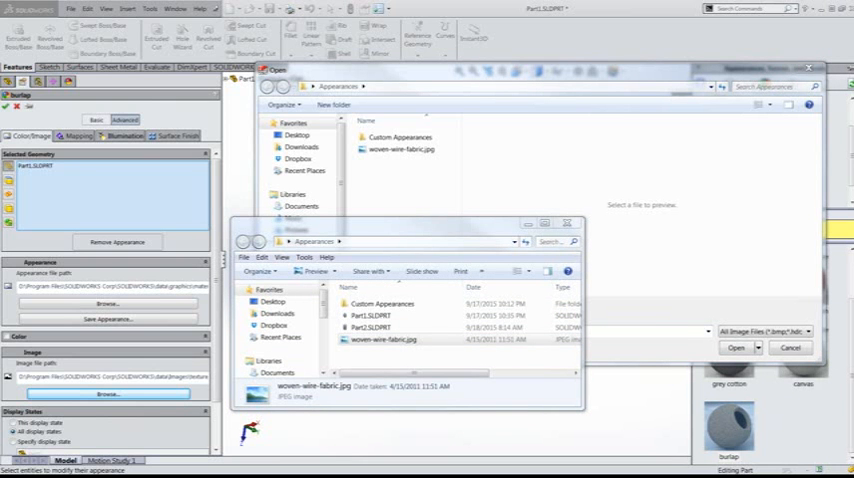
{"action": "double_click", "coordinate": [393, 339]}
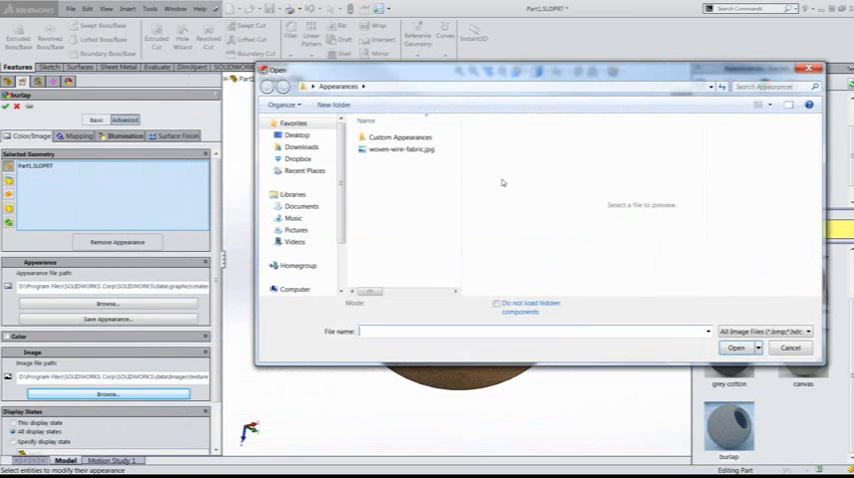
{"action": "left_click", "coordinate": [402, 150]}
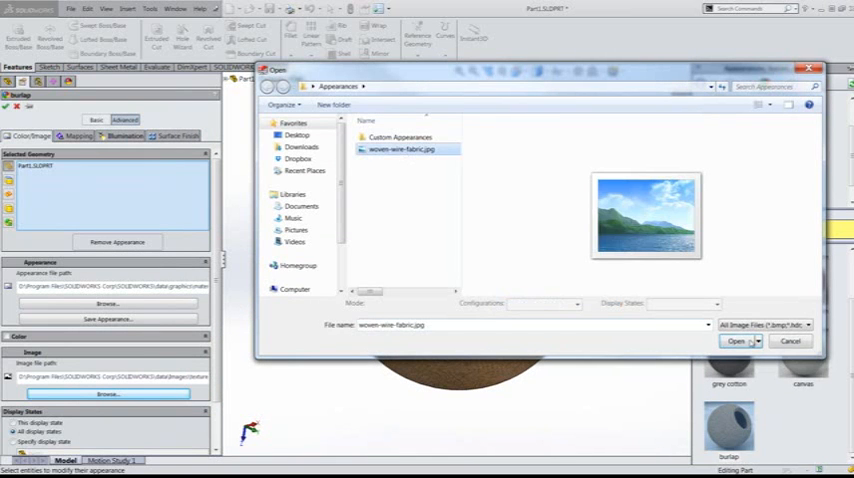
{"action": "left_click", "coordinate": [738, 341]}
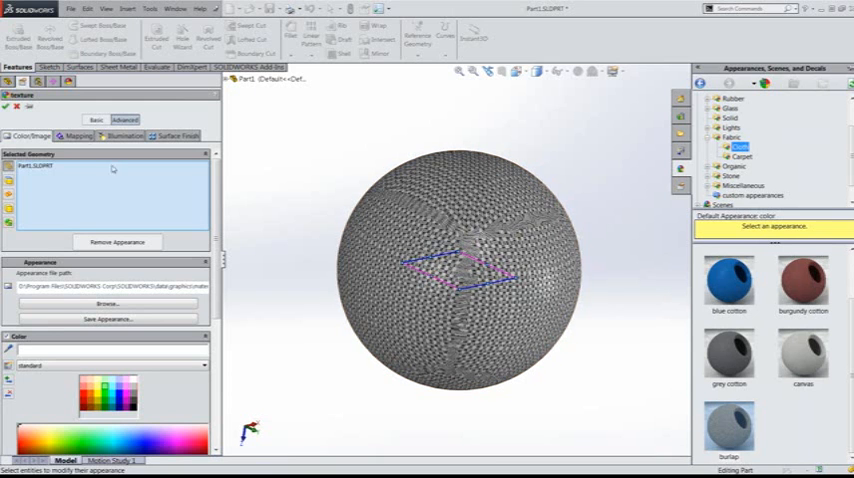
{"action": "mouse_move", "coordinate": [73, 136]}
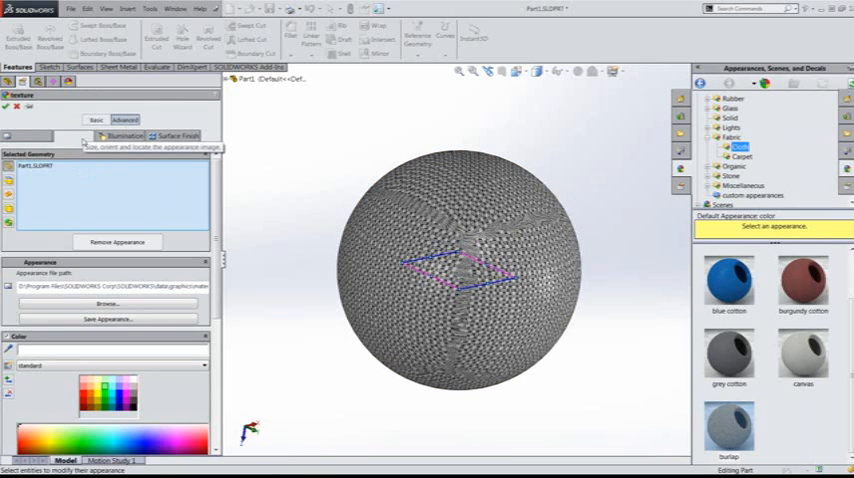
Set the woven texture mapping to Cylindrical with adjusted size.
{"action": "left_click", "coordinate": [76, 135]}
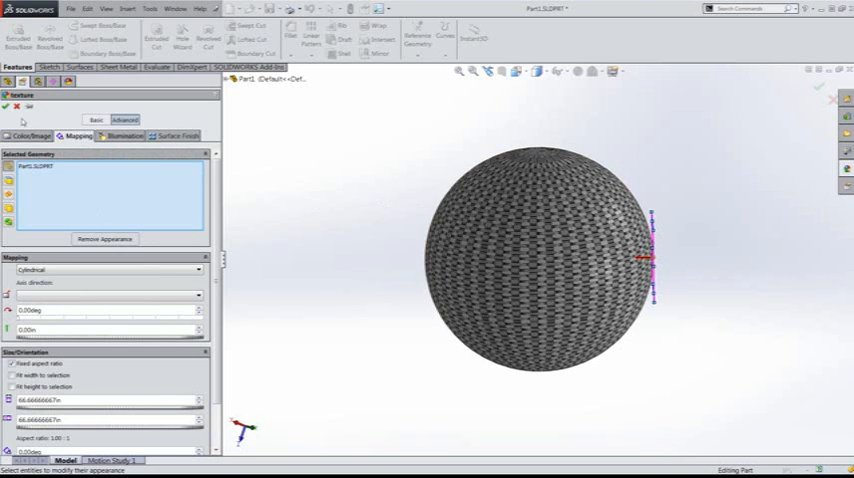
{"action": "left_click", "coordinate": [30, 135]}
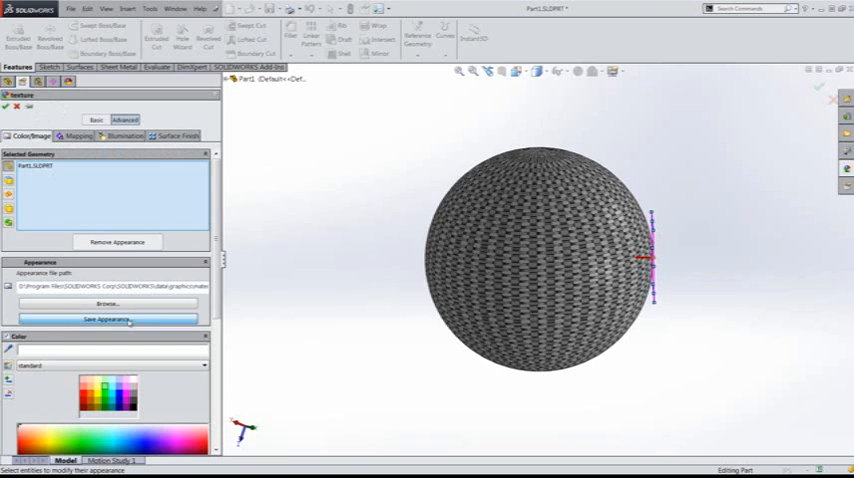
Save the woven texture as 'woven metal.p2m' in Custom Appearances.
{"action": "left_click", "coordinate": [108, 318]}
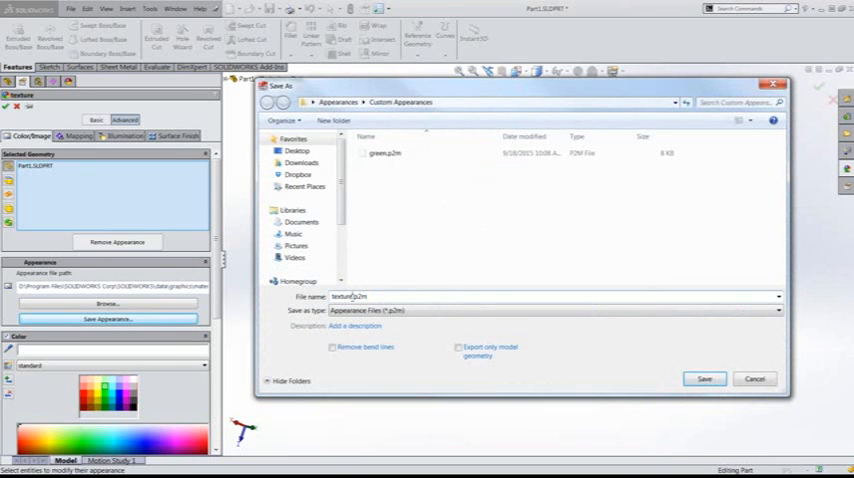
{"action": "double_click", "coordinate": [343, 296]}
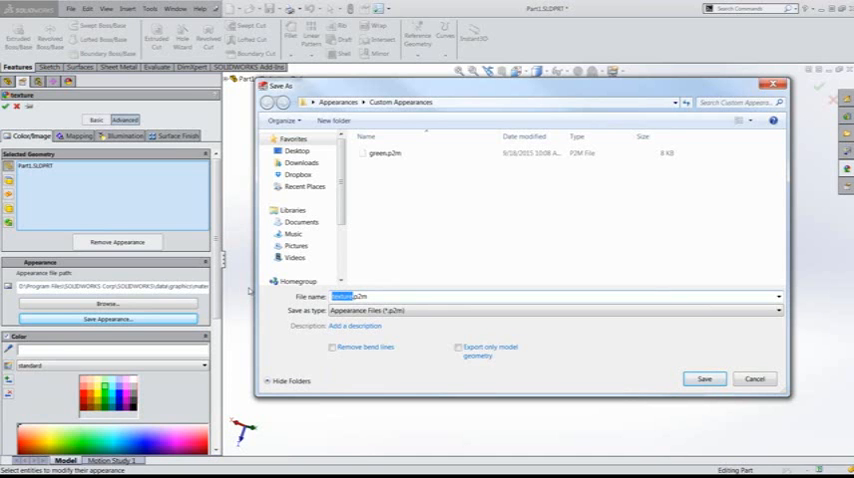
{"action": "type", "text": "wdp"}
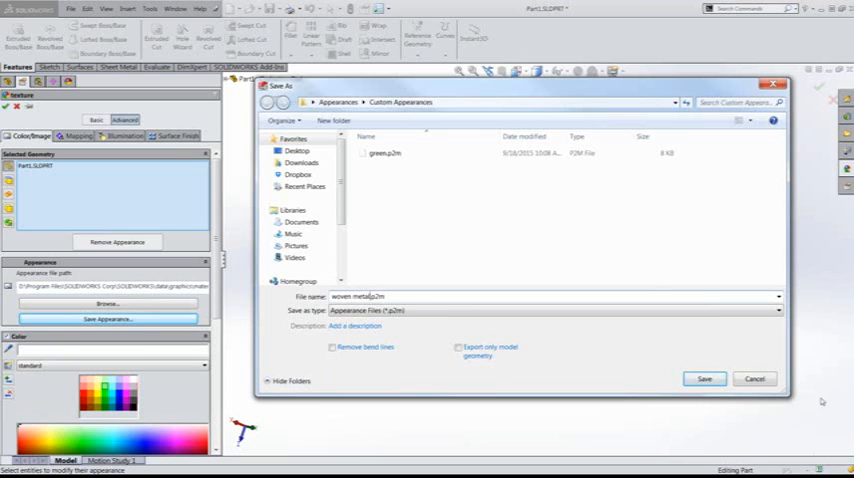
{"action": "mouse_move", "coordinate": [447, 174]}
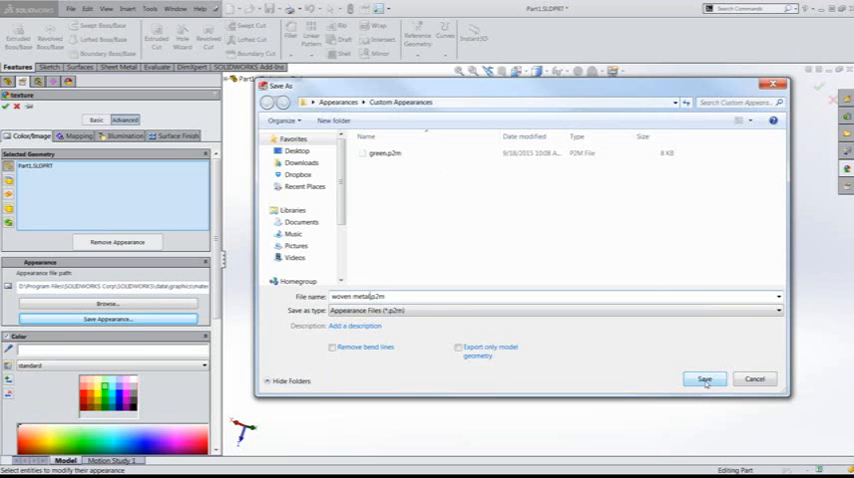
{"action": "left_click", "coordinate": [701, 378]}
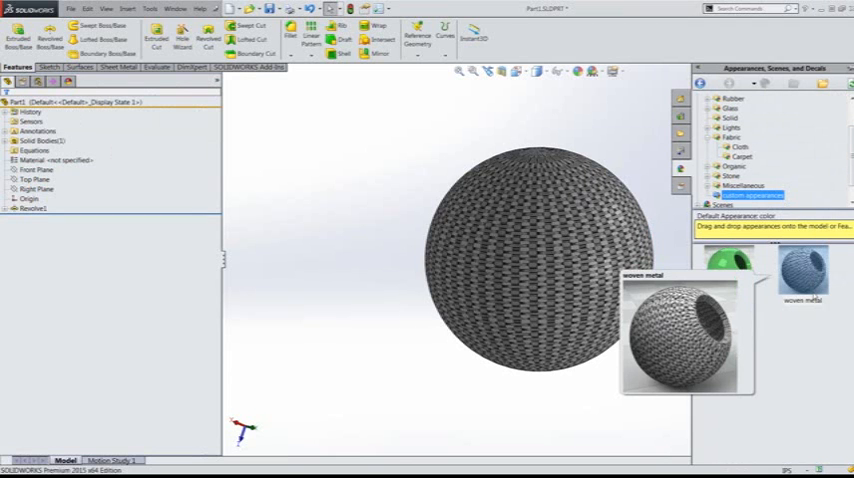
{"action": "mouse_move", "coordinate": [799, 280]}
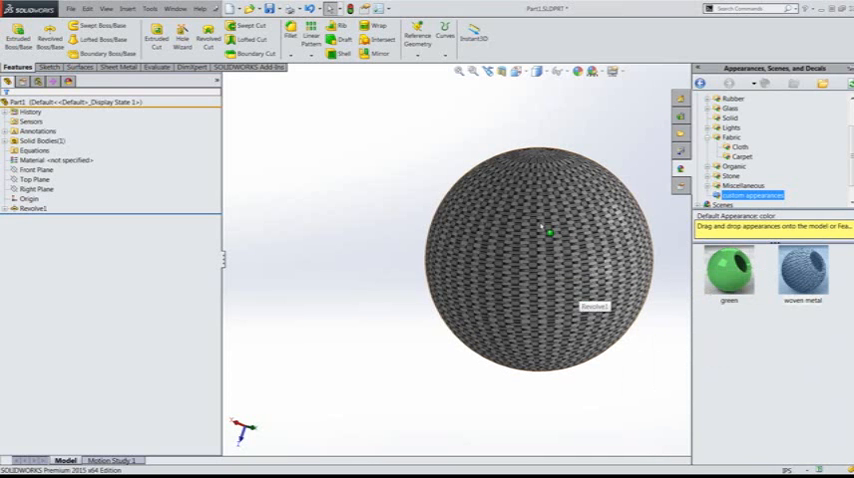
Edit the sphere's woven metal appearance and recolour it pure blue (RGB 0, 0, 255).
{"action": "right_click", "coordinate": [551, 232]}
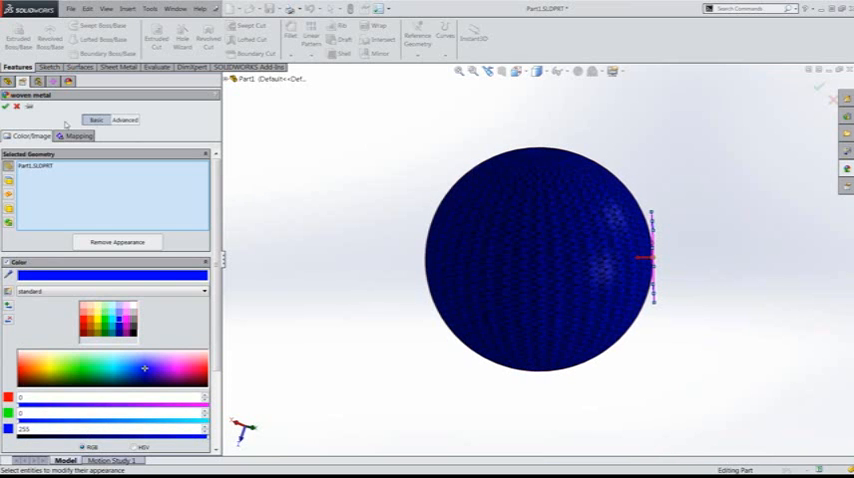
{"action": "left_click", "coordinate": [78, 135]}
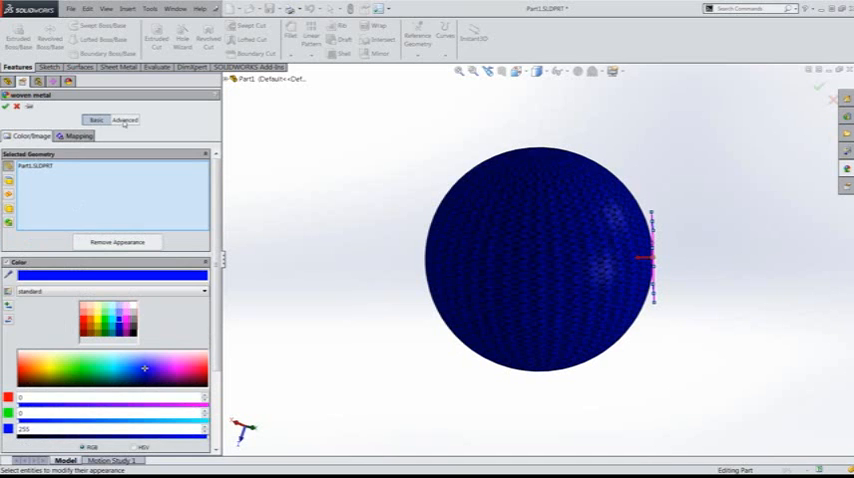
{"action": "left_click", "coordinate": [124, 119]}
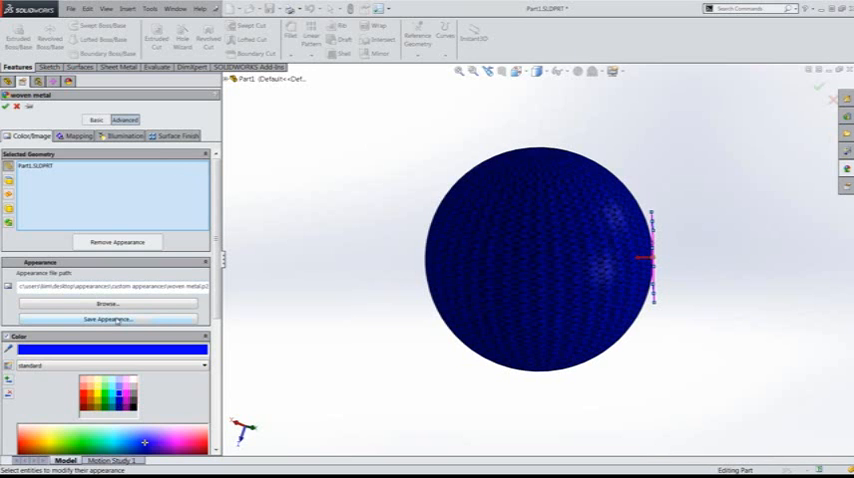
Save the edited appearance as 'blue woven metal' in custom appearances and close the edit.
{"action": "left_click", "coordinate": [107, 319]}
{"action": "type", "text": "blue woven metal.p2m"}
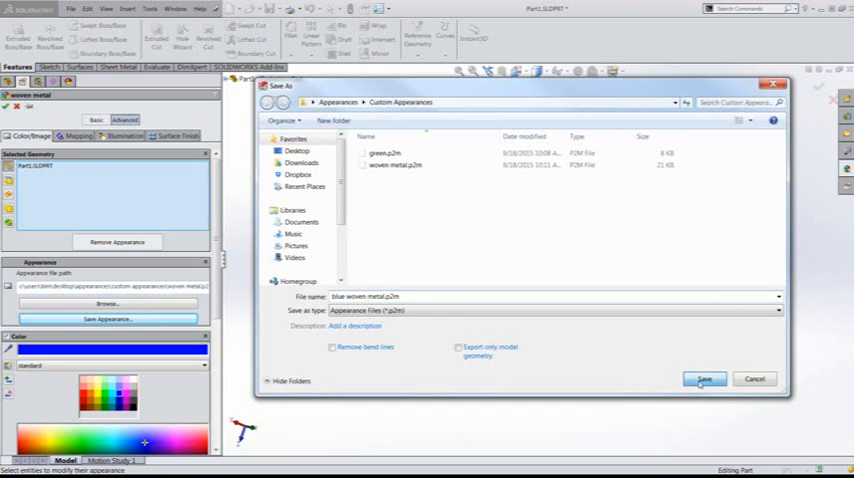
{"action": "left_click", "coordinate": [706, 377]}
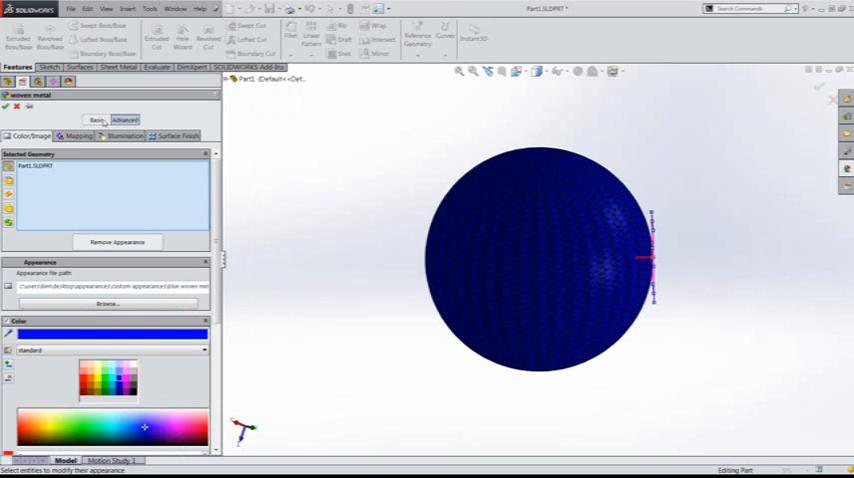
{"action": "left_click", "coordinate": [8, 105]}
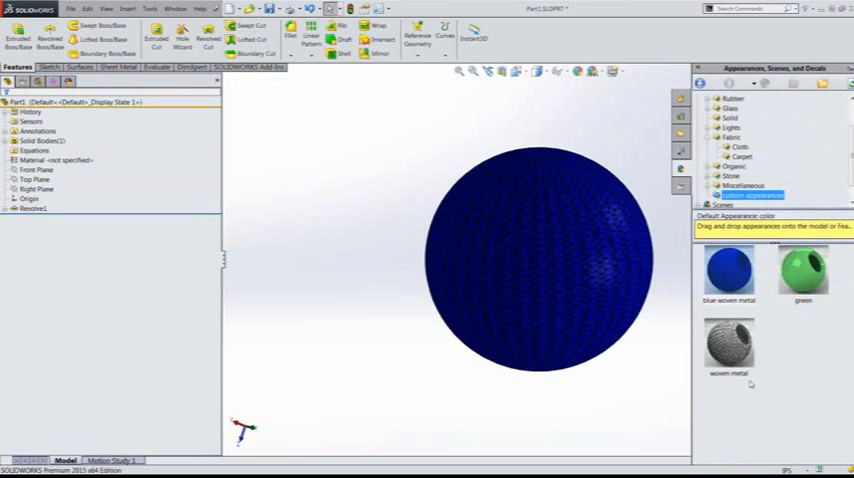
{"action": "mouse_move", "coordinate": [800, 376]}
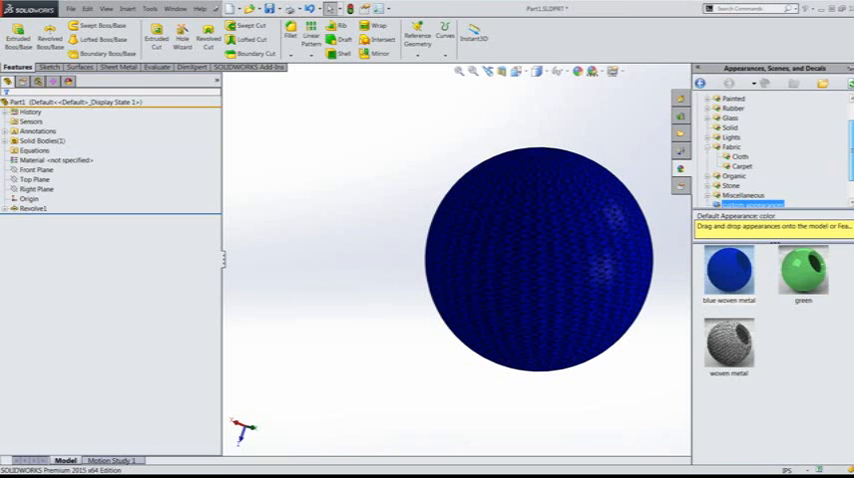
{"action": "mouse_move", "coordinate": [801, 275]}
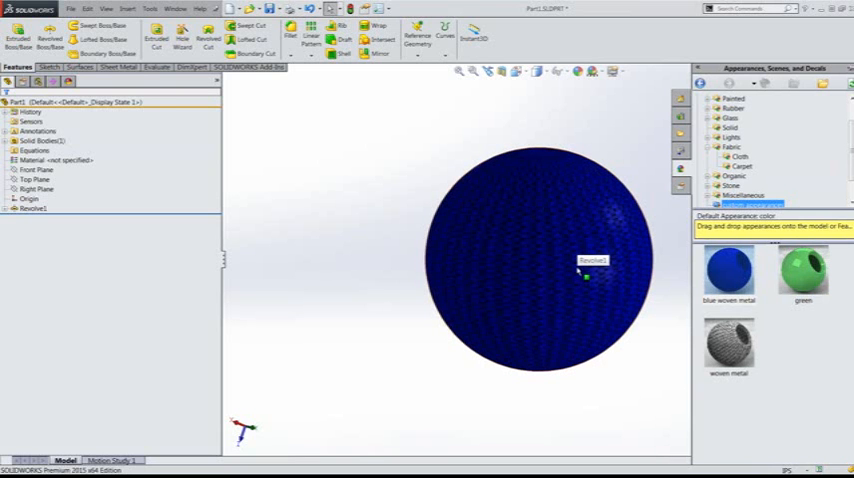
{"action": "mouse_move", "coordinate": [588, 283]}
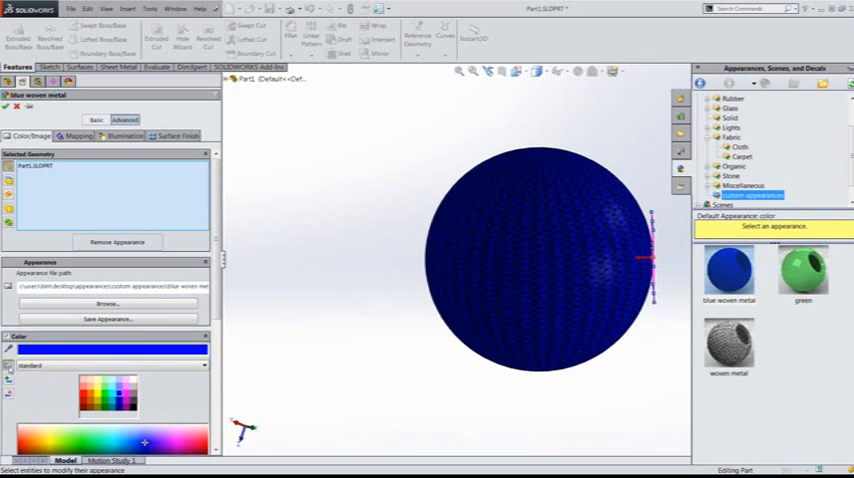
Add a colour swatch and save it as new swatch.sldclr.
{"action": "left_click", "coordinate": [110, 318]}
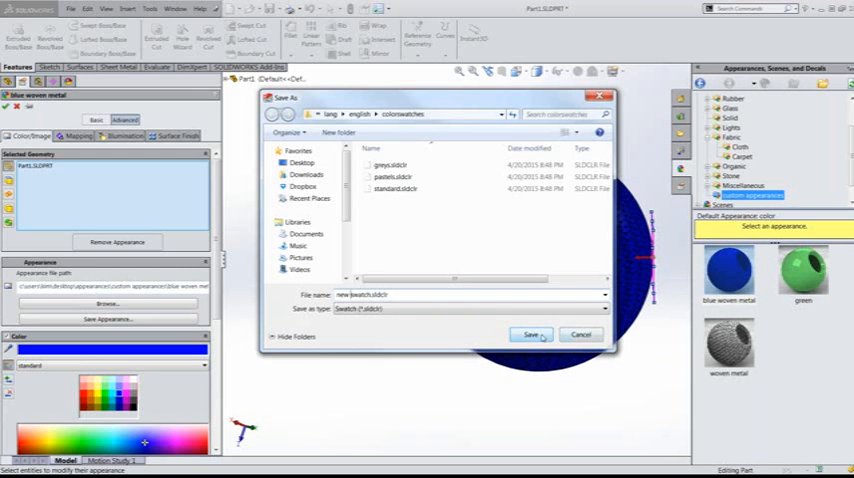
{"action": "left_click", "coordinate": [528, 334]}
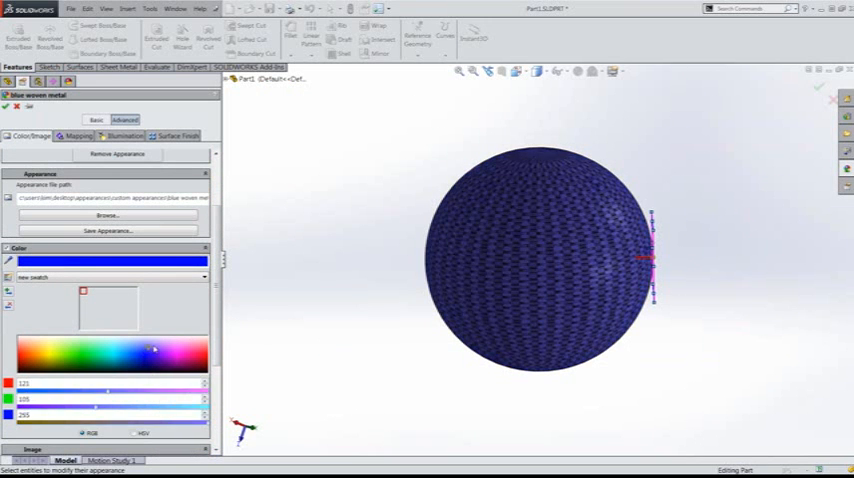
Add blue, green, yellow and pink to the swatch, then accept the magenta woven metal.
{"action": "left_click", "coordinate": [124, 345]}
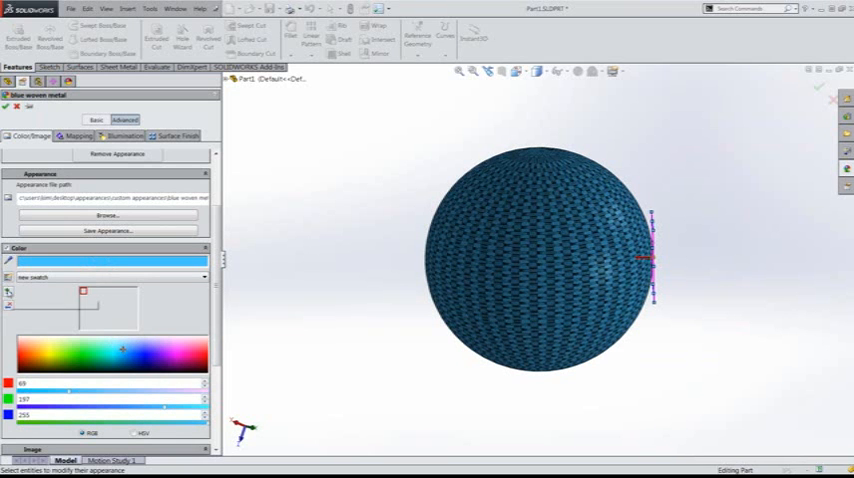
{"action": "mouse_move", "coordinate": [9, 293]}
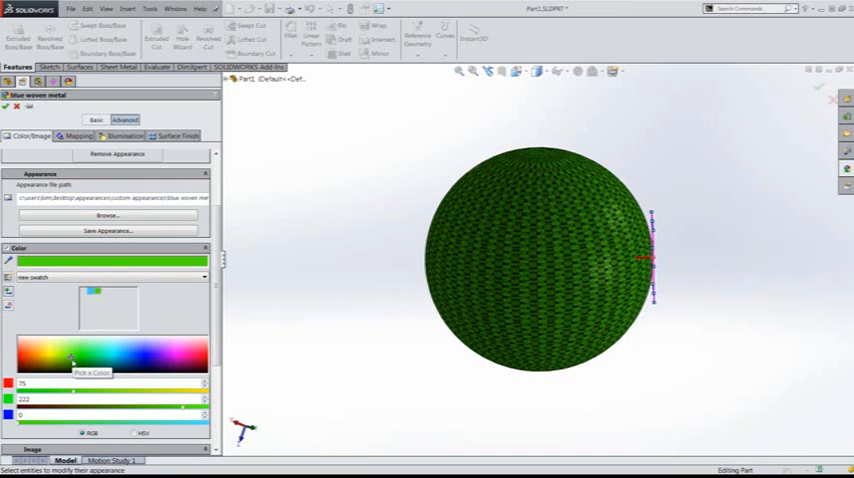
{"action": "left_click", "coordinate": [48, 353]}
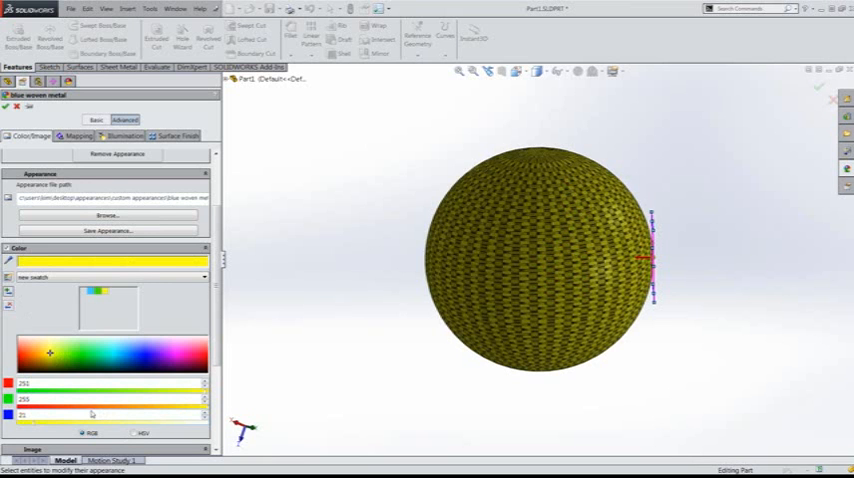
{"action": "left_click", "coordinate": [172, 356]}
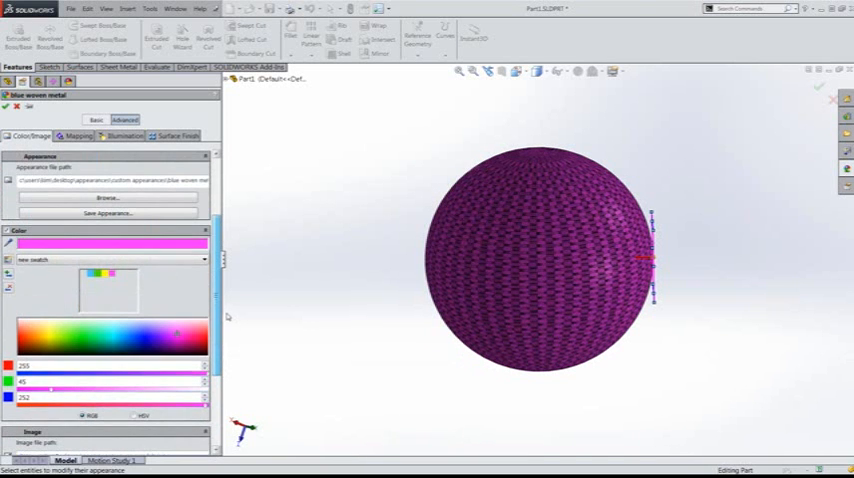
{"action": "left_click", "coordinate": [204, 259]}
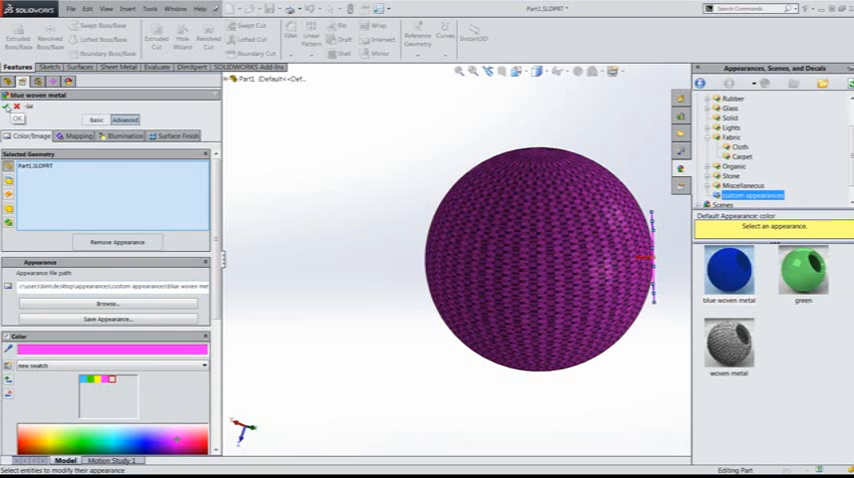
{"action": "left_click", "coordinate": [10, 106]}
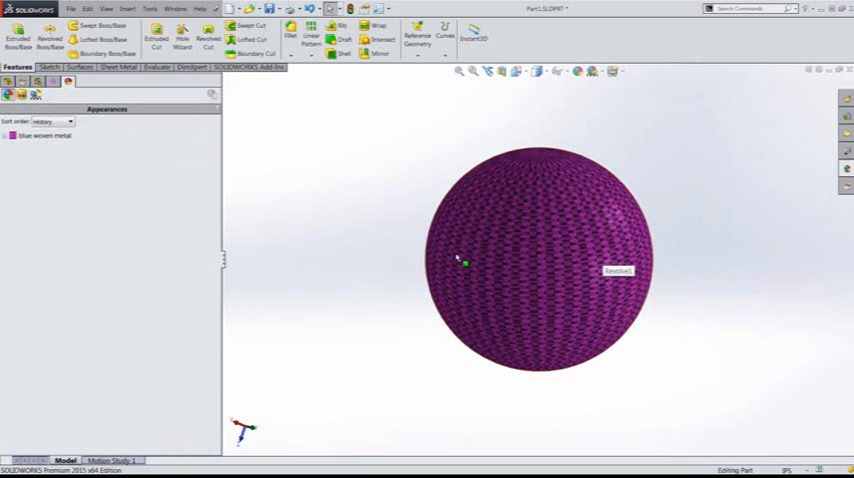
{"action": "mouse_move", "coordinate": [591, 302]}
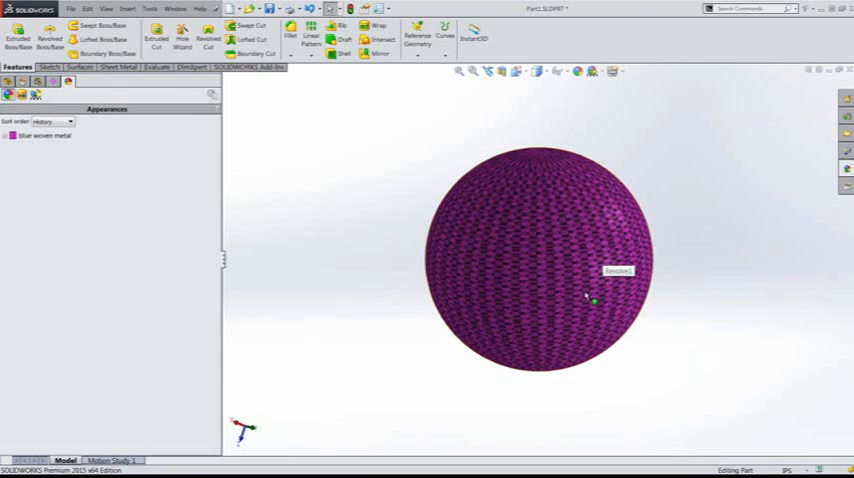
{"action": "mouse_move", "coordinate": [577, 278]}
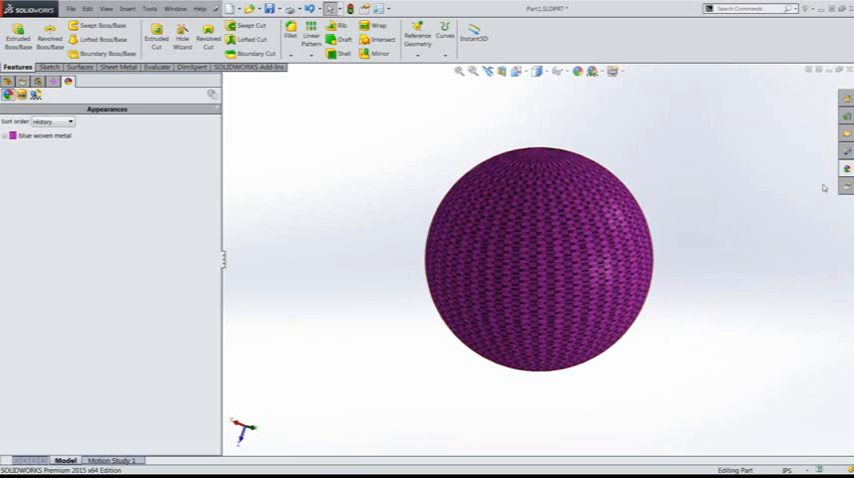
{"action": "mouse_move", "coordinate": [846, 170]}
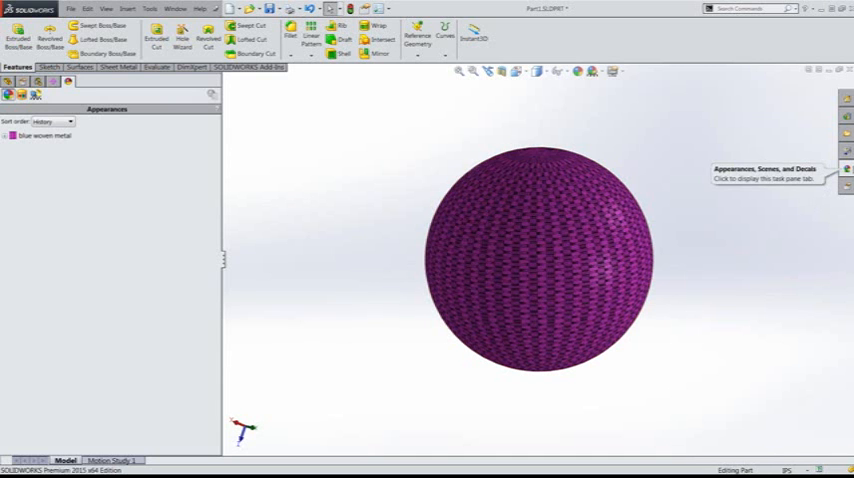
Show the Window menu's list of the two open part documents.
{"action": "left_click", "coordinate": [178, 8]}
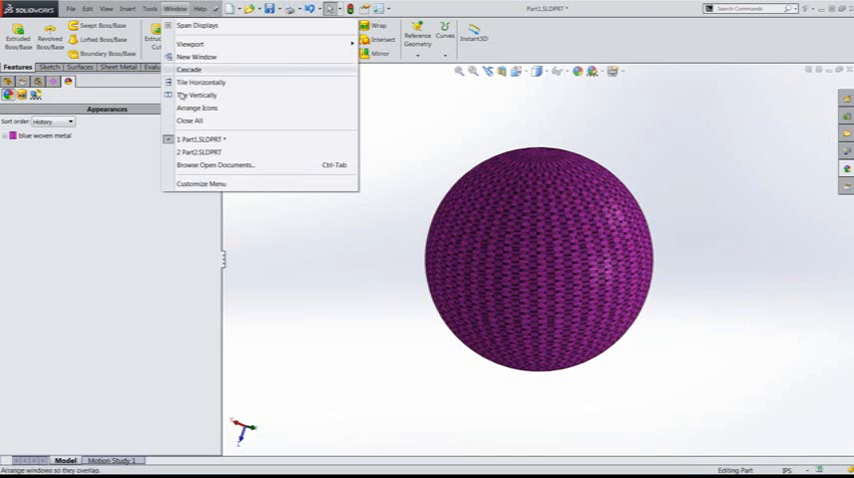
Switch to Part2.SLDPRT and apply blue woven metal to the whole cylinder part.
{"action": "left_click", "coordinate": [198, 151]}
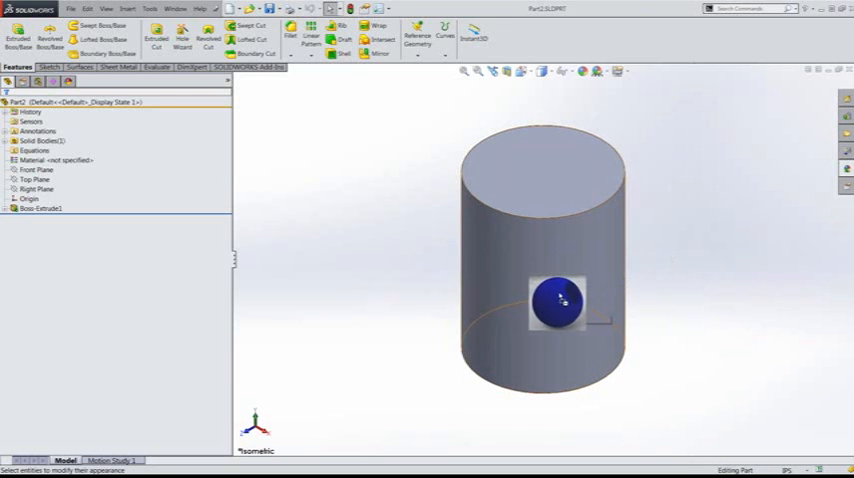
{"action": "left_click", "coordinate": [550, 300]}
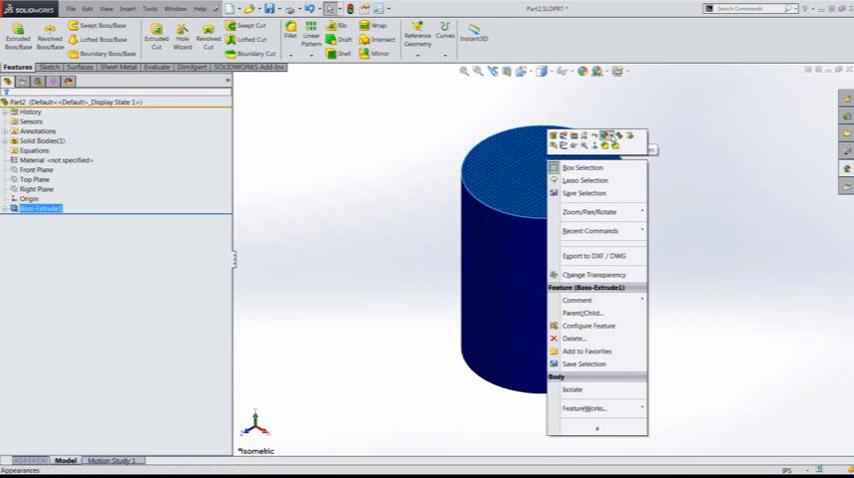
{"action": "mouse_move", "coordinate": [617, 135]}
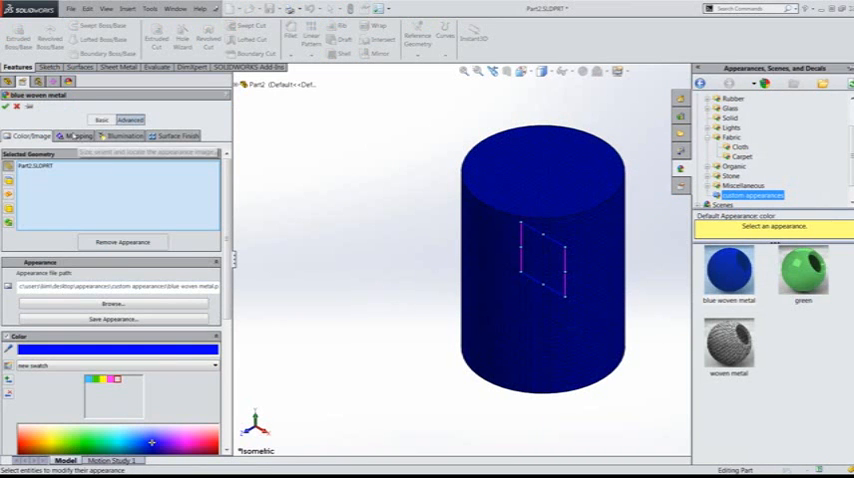
Set the cylinder's blue woven metal texture mapping to Surface instead of Cylindrical.
{"action": "left_click", "coordinate": [78, 135]}
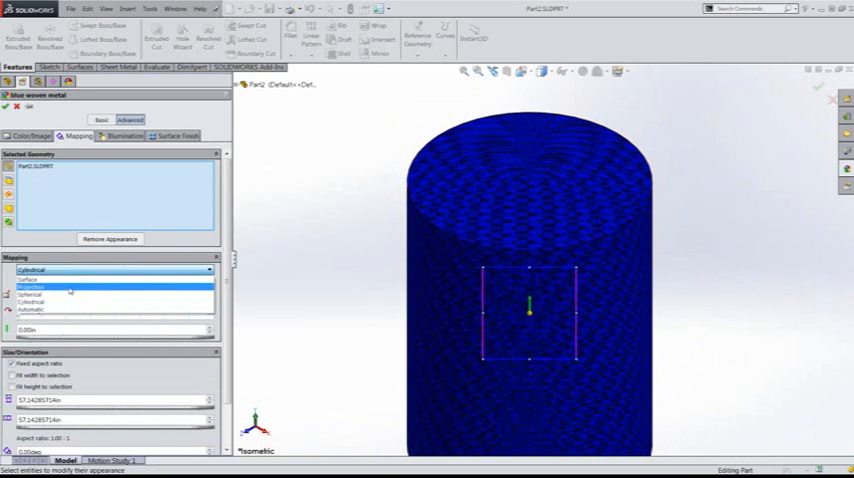
{"action": "left_click", "coordinate": [28, 281]}
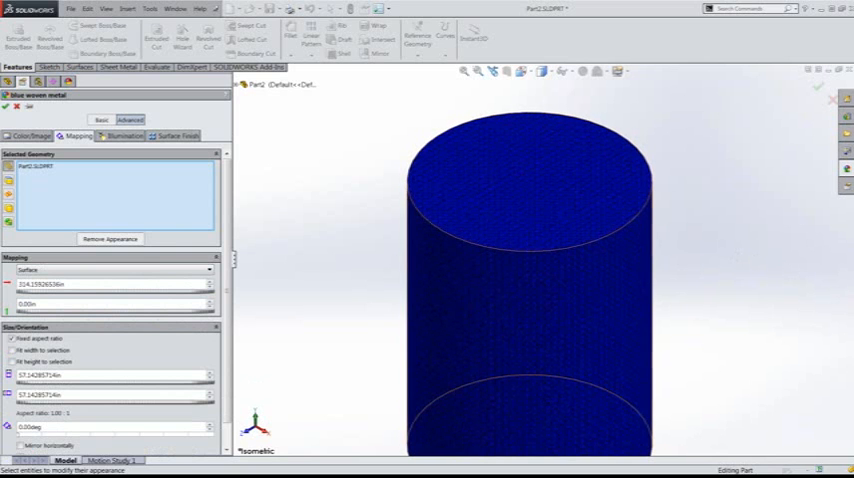
{"action": "mouse_move", "coordinate": [614, 298]}
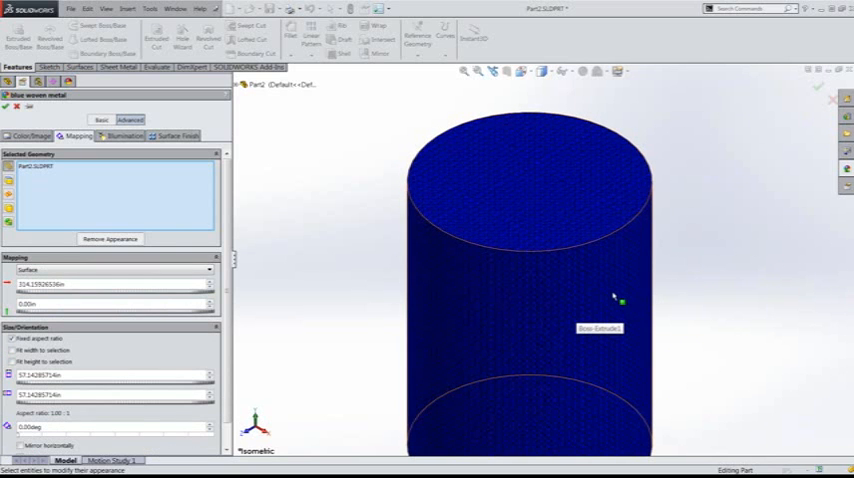
{"action": "mouse_move", "coordinate": [549, 307]}
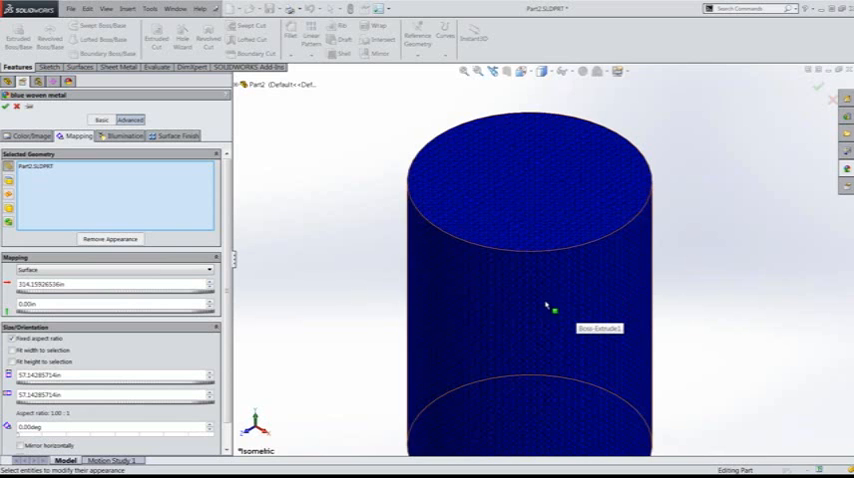